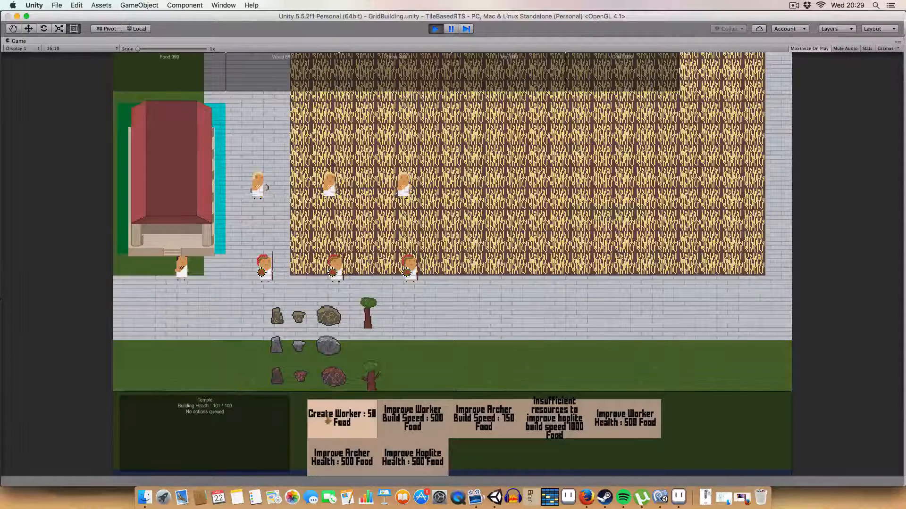
# Step: Create a worker from the temple and research Improve Worker Health for 500 food
pyautogui.click(483, 417)
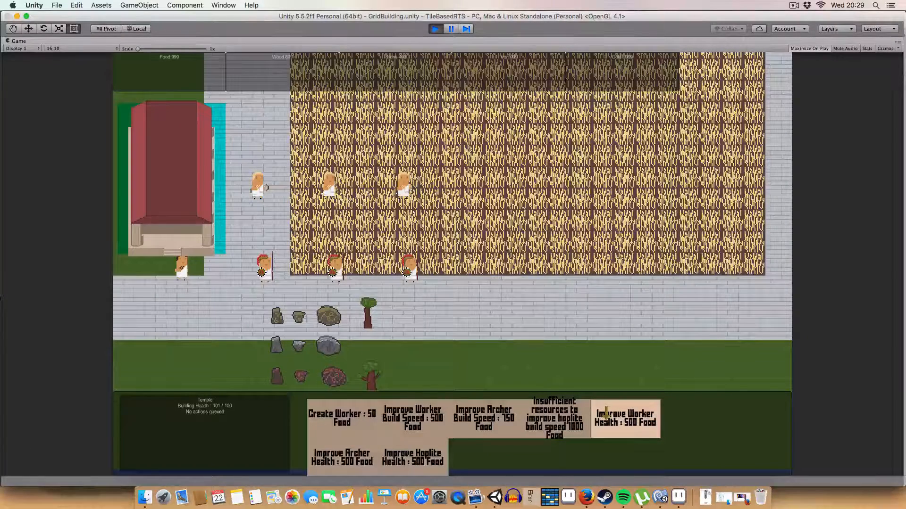
pyautogui.click(624, 418)
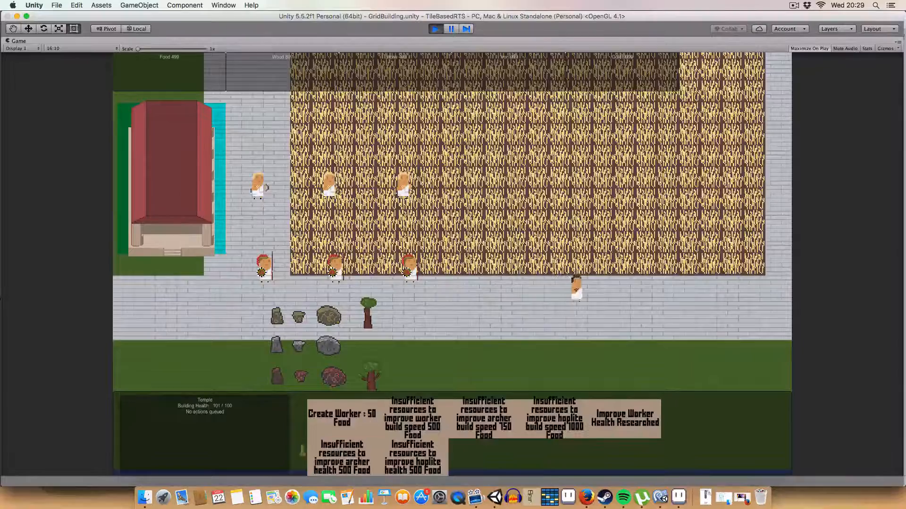
pyautogui.click(342, 418)
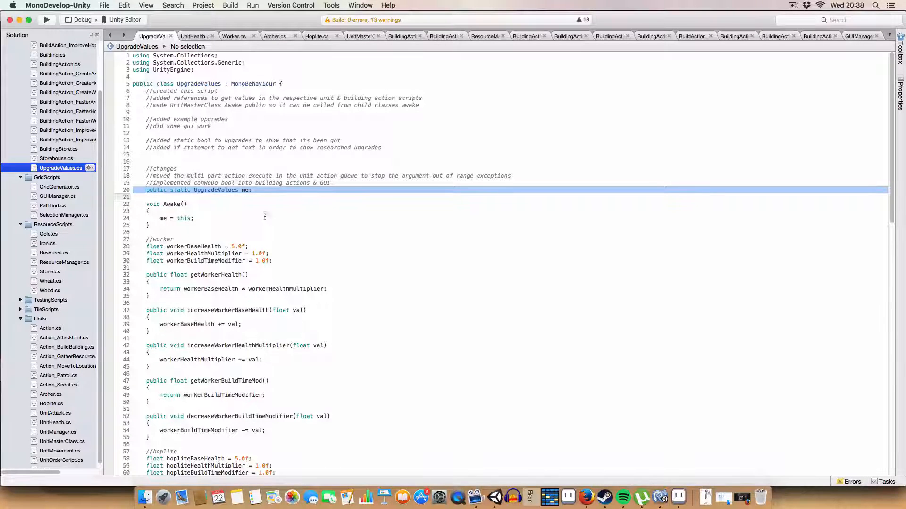
pyautogui.moveTo(372, 196)
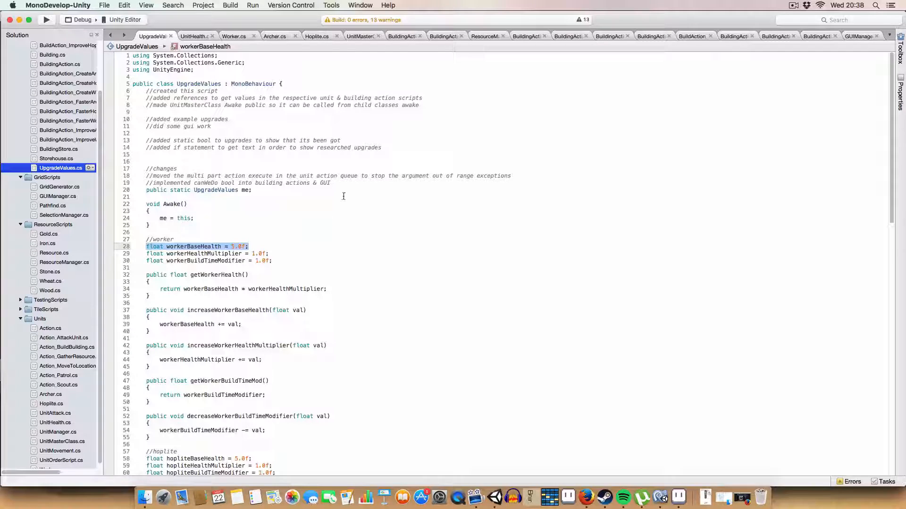
# Step: Point out the worker base health and build-time values in UpgradeValues.cs, then reach the hoplite section
pyautogui.click(361, 238)
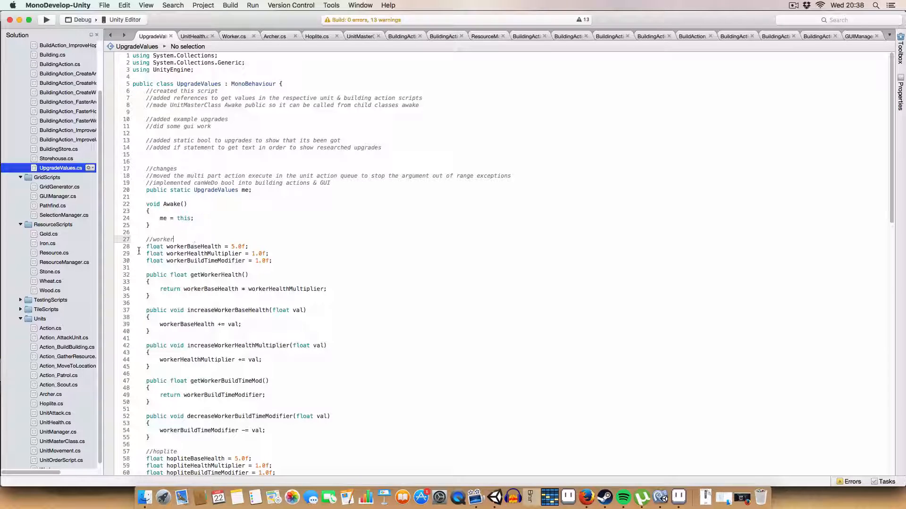
pyautogui.doubleClick(194, 247)
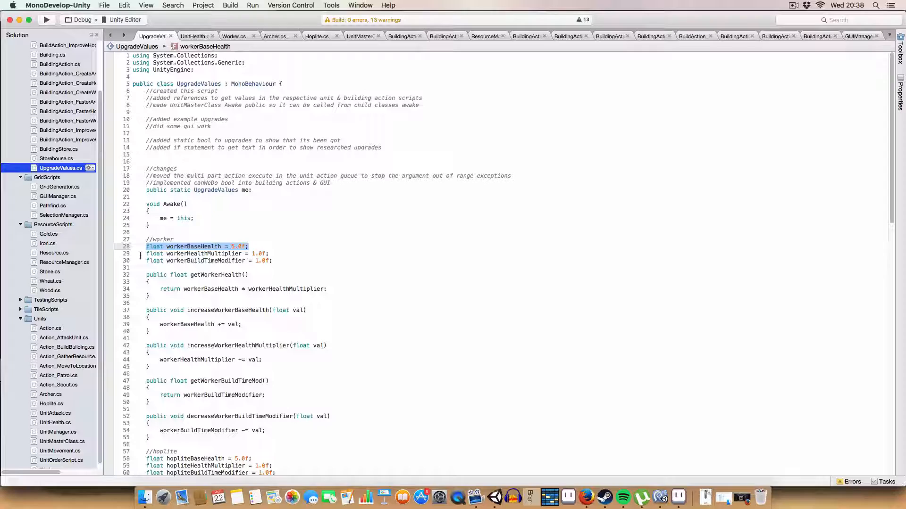
pyautogui.click(208, 253)
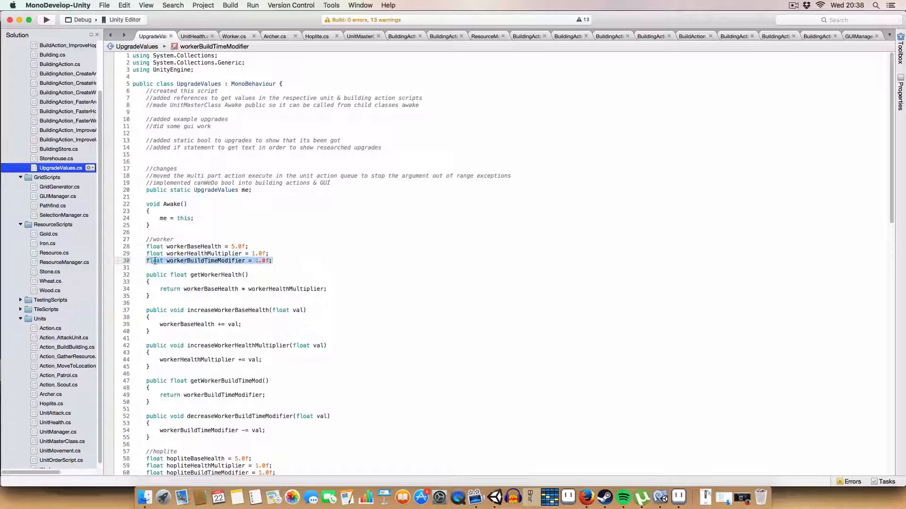
pyautogui.click(153, 266)
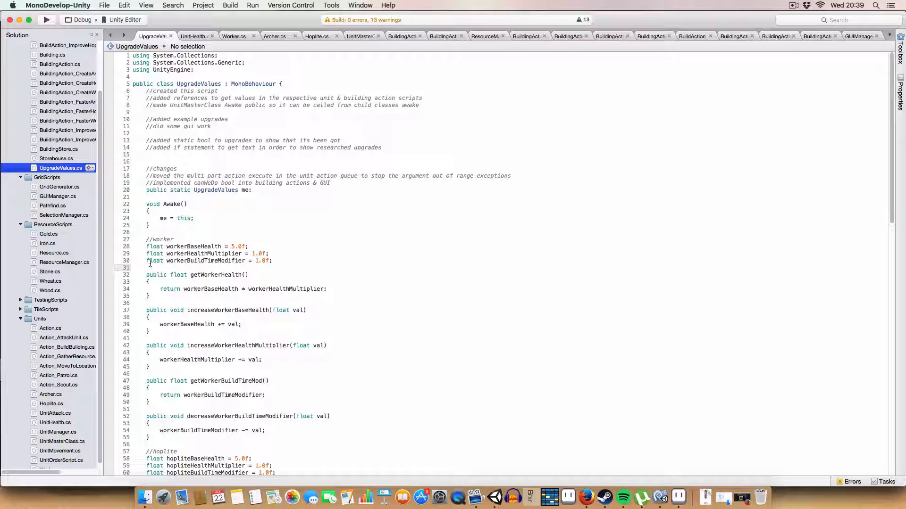
pyautogui.doubleClick(202, 260)
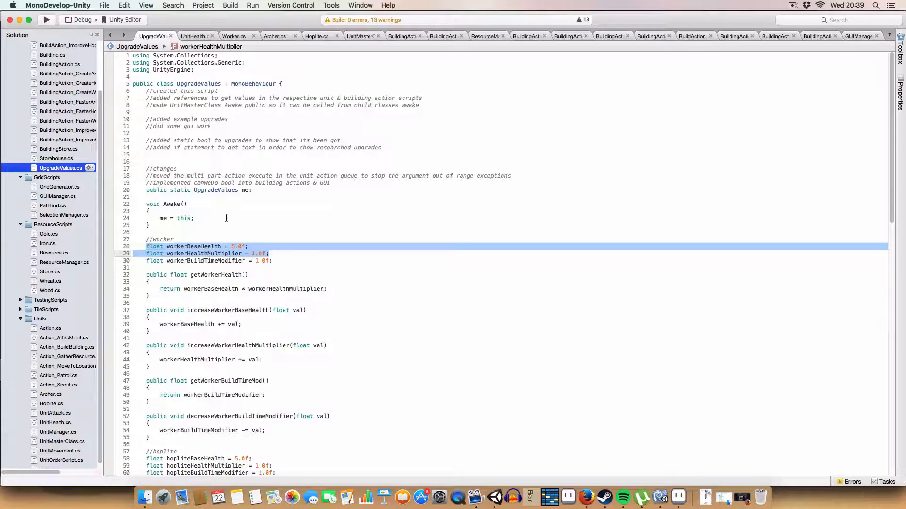
pyautogui.scroll(-3)
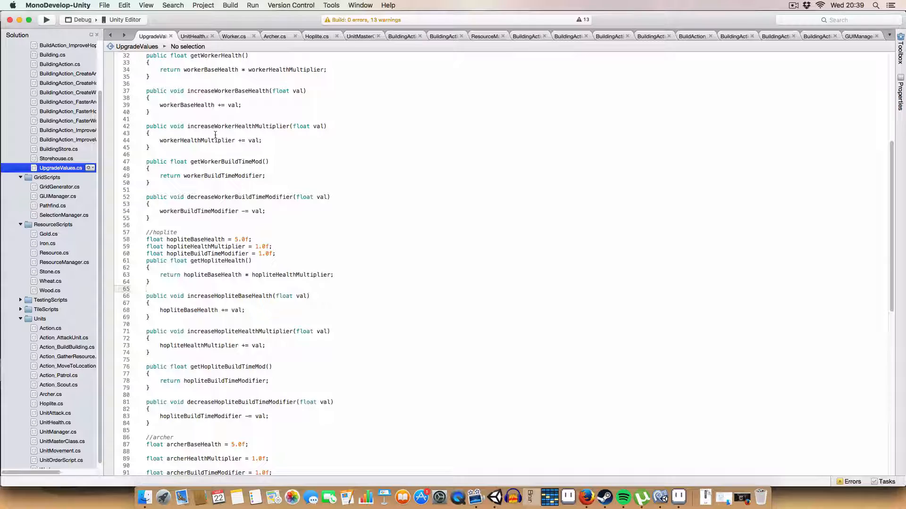
pyautogui.click(317, 36)
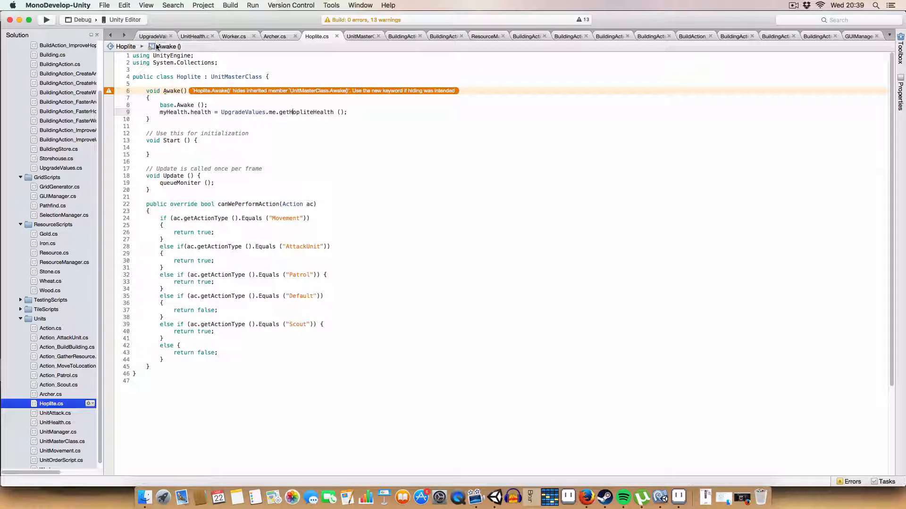
pyautogui.click(357, 35)
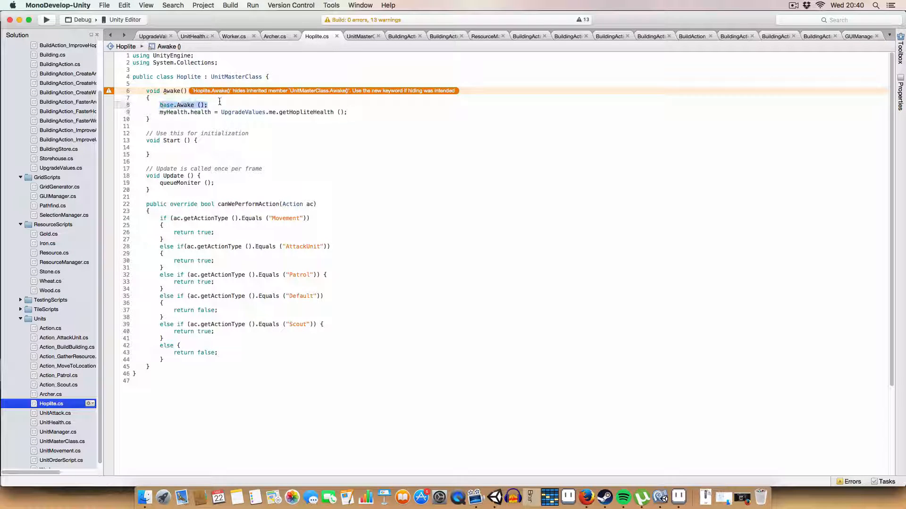
pyautogui.click(360, 35)
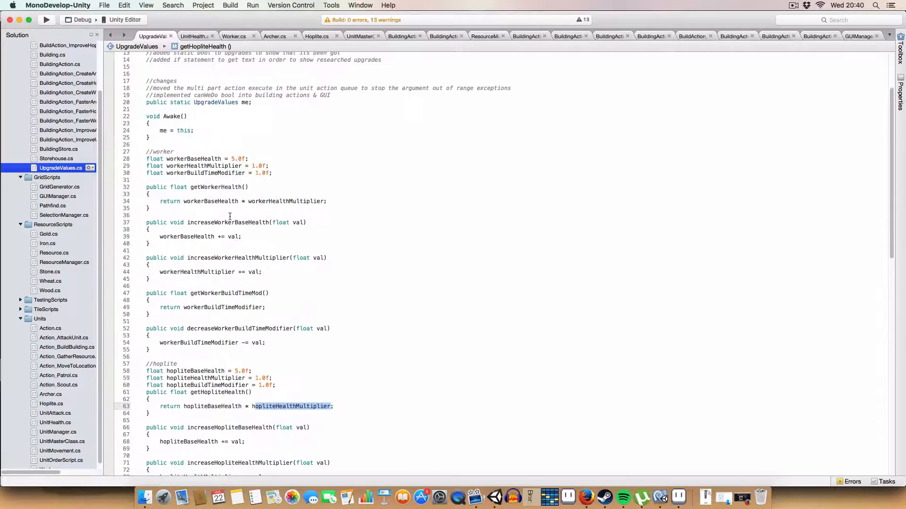
pyautogui.click(233, 36)
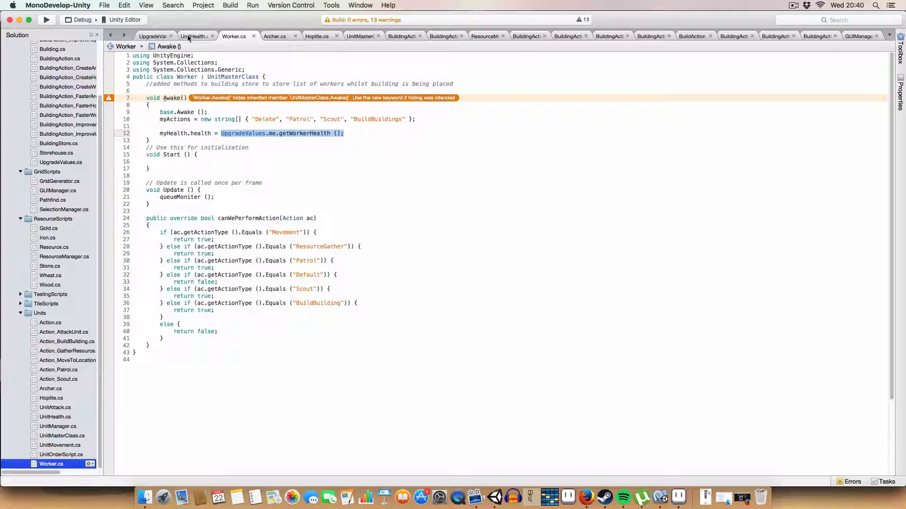
pyautogui.click(154, 36)
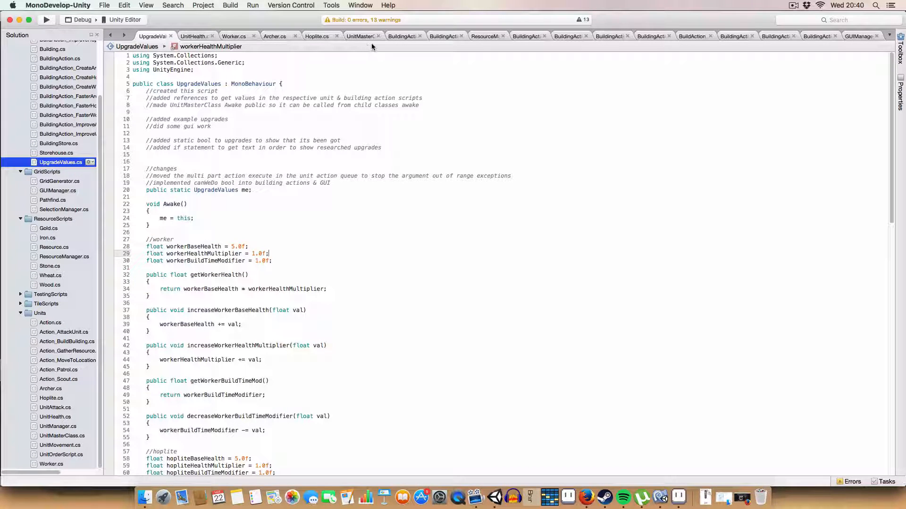
pyautogui.click(403, 35)
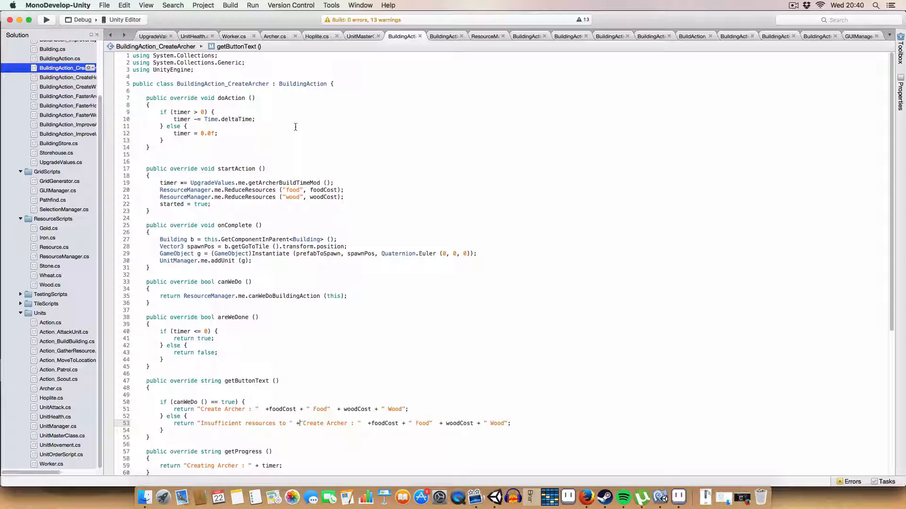
pyautogui.moveTo(457, 57)
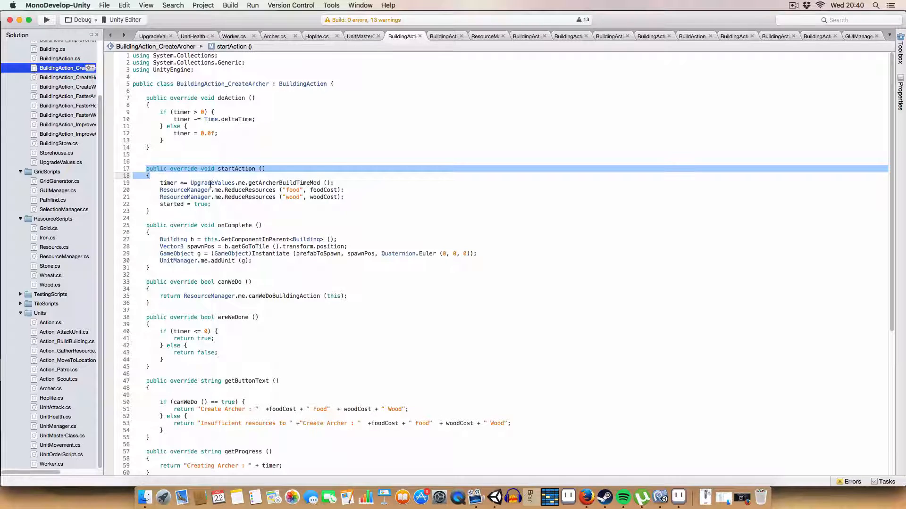
pyautogui.click(161, 183)
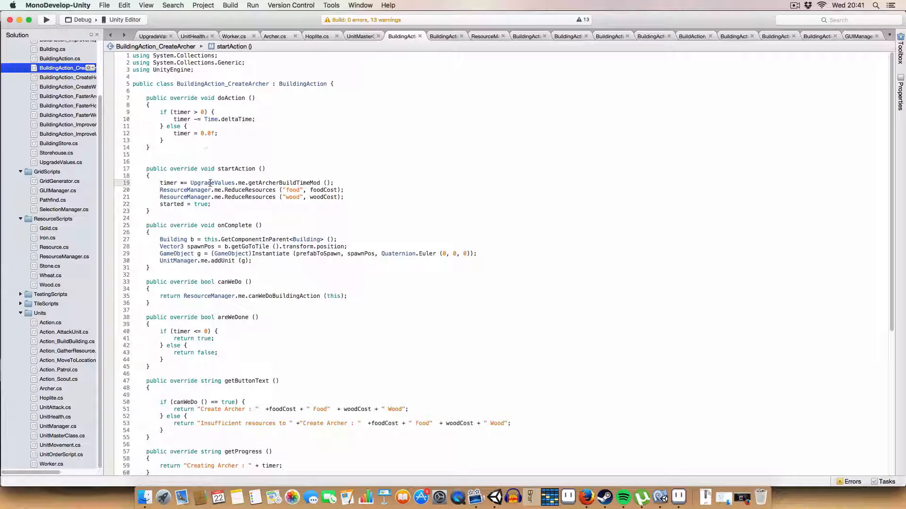
pyautogui.tripleClick(243, 182)
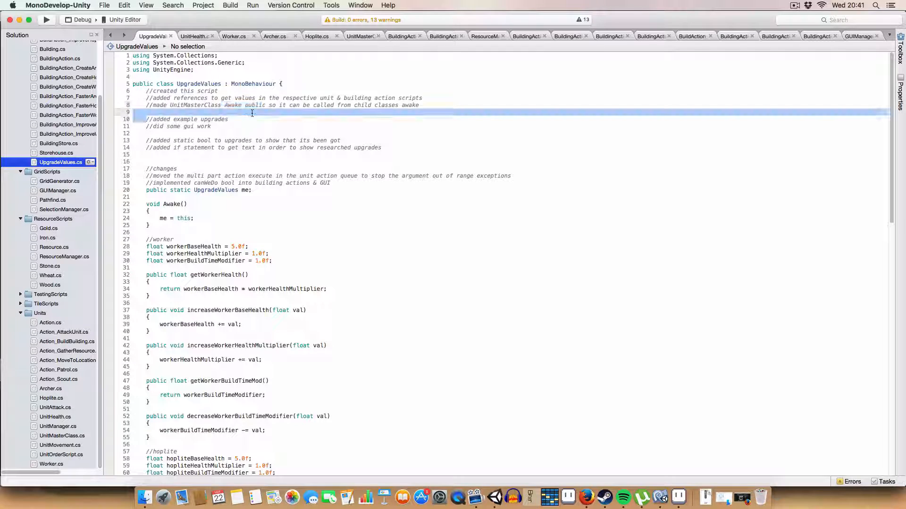
# Step: Highlight the example upgrades comment and switch to the BuildAction_ImproveHopliteHealth script
pyautogui.doubleClick(186, 119)
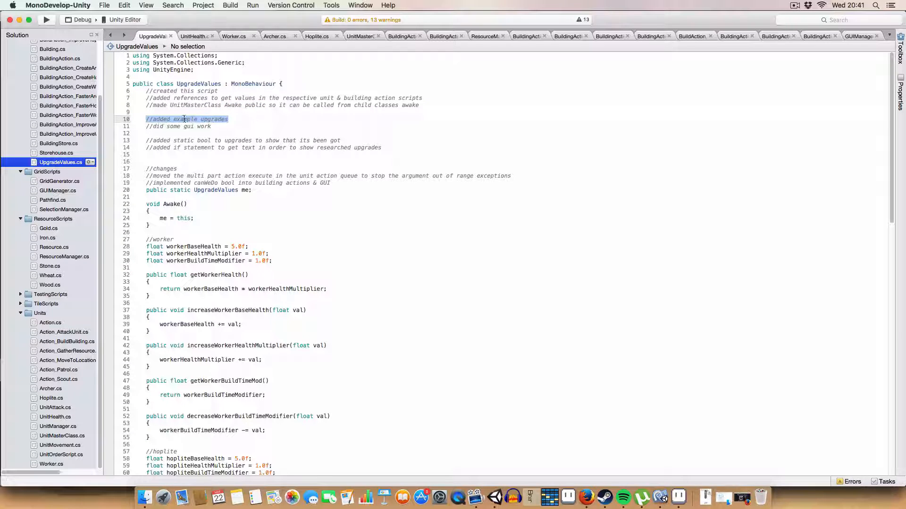
pyautogui.click(569, 35)
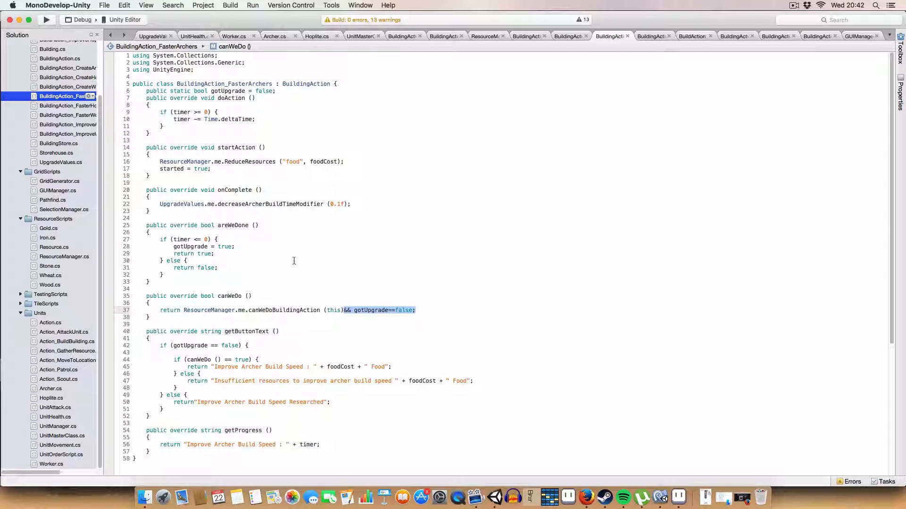
pyautogui.moveTo(296, 153)
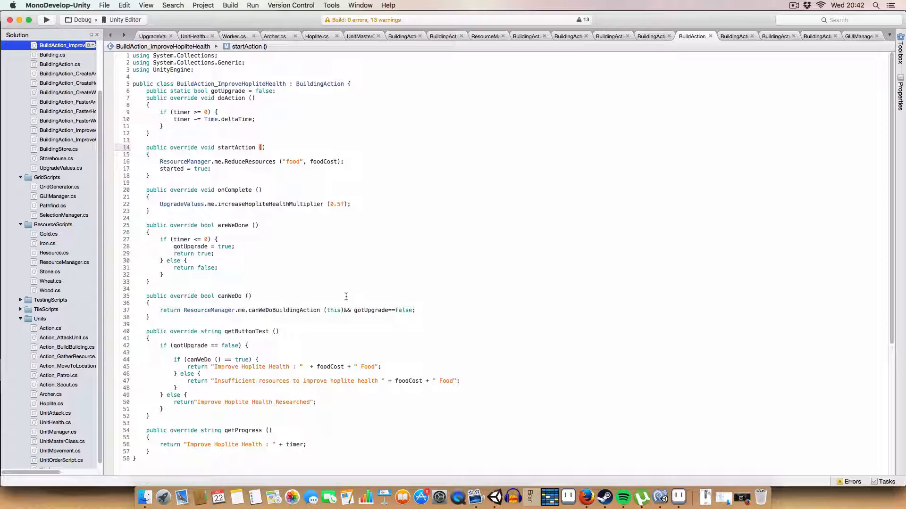
# Step: Try an extra '&&' gotUpgrade condition in ImproveHopliteHealth's canWeDo, then remove it again
pyautogui.click(161, 275)
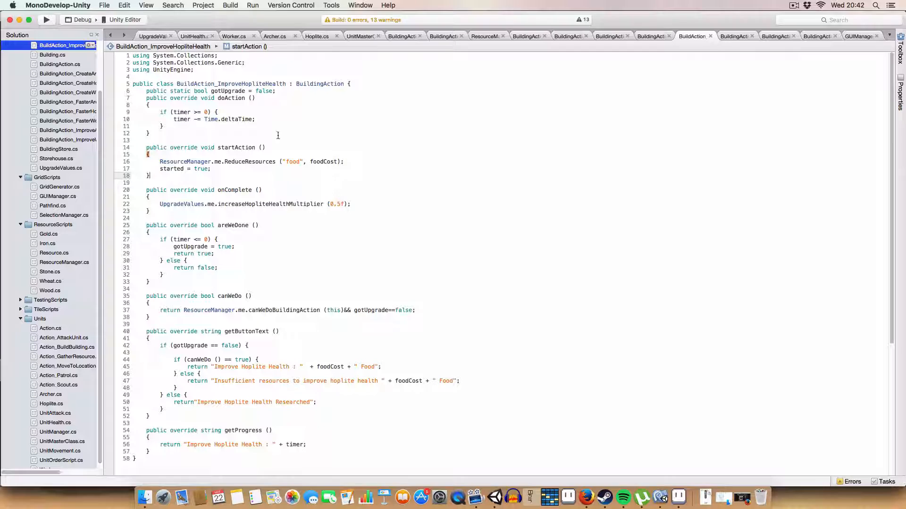
pyautogui.moveTo(398, 305)
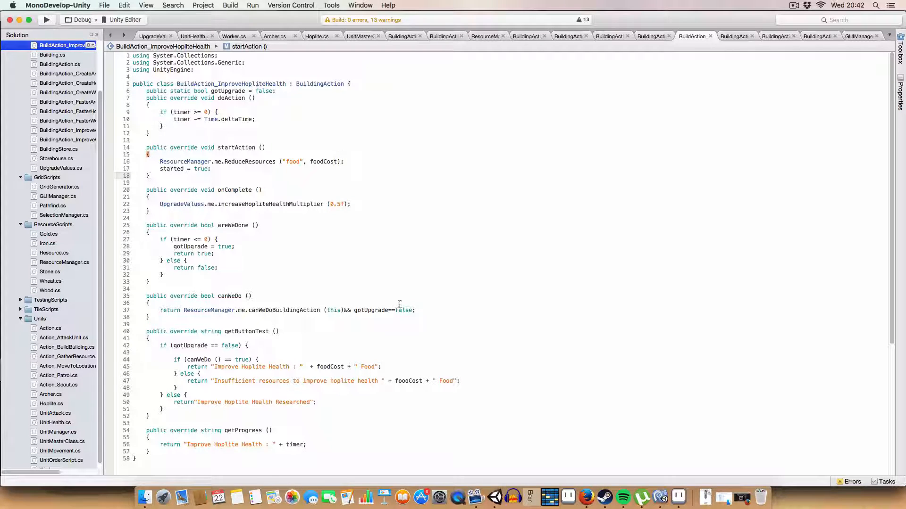
pyautogui.write('&&')
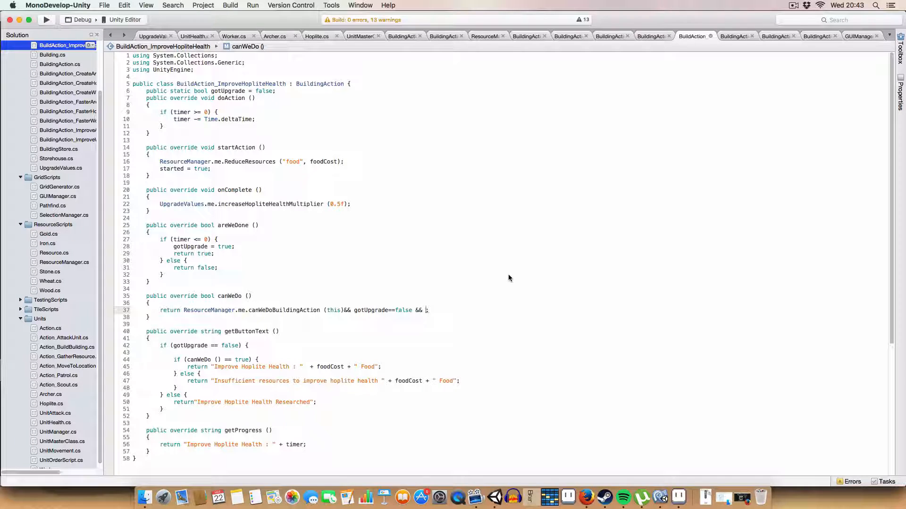
pyautogui.write('buil')
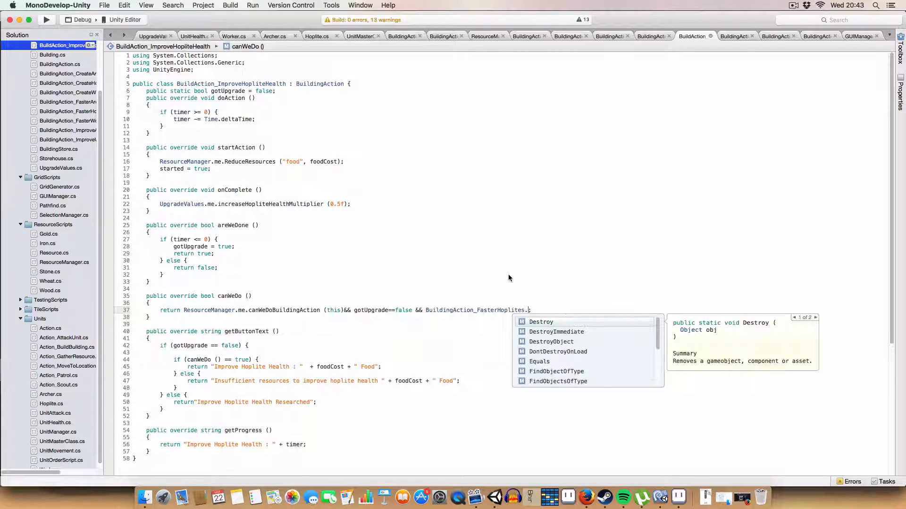
pyautogui.write('gotUpgrade')
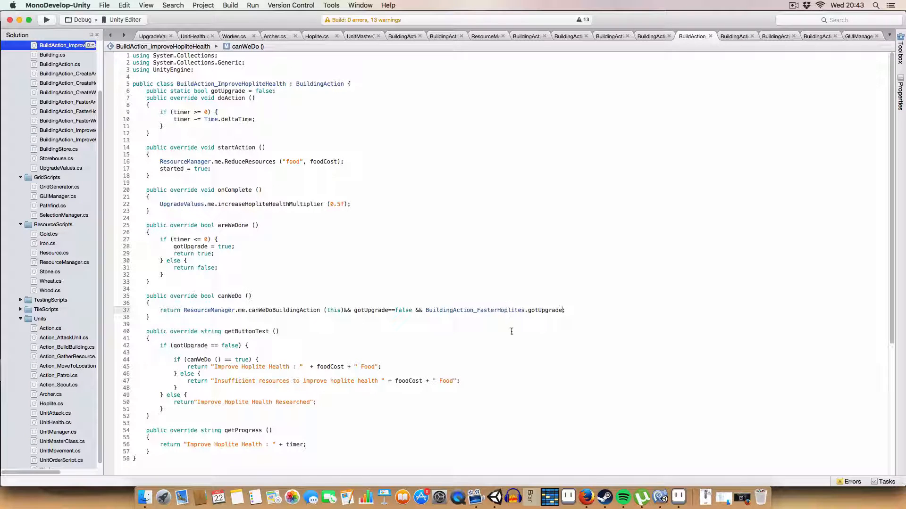
pyautogui.moveTo(415, 310); pyautogui.dragTo(558, 310)
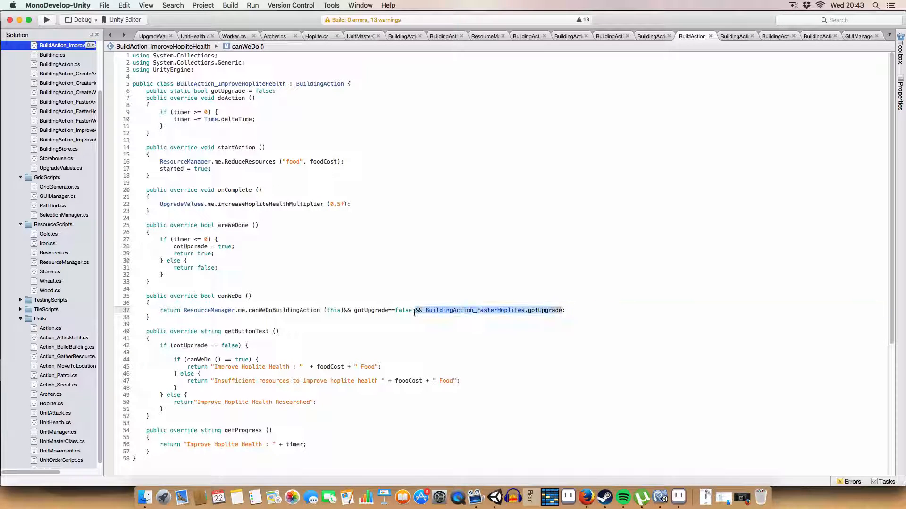
pyautogui.press('Delete')
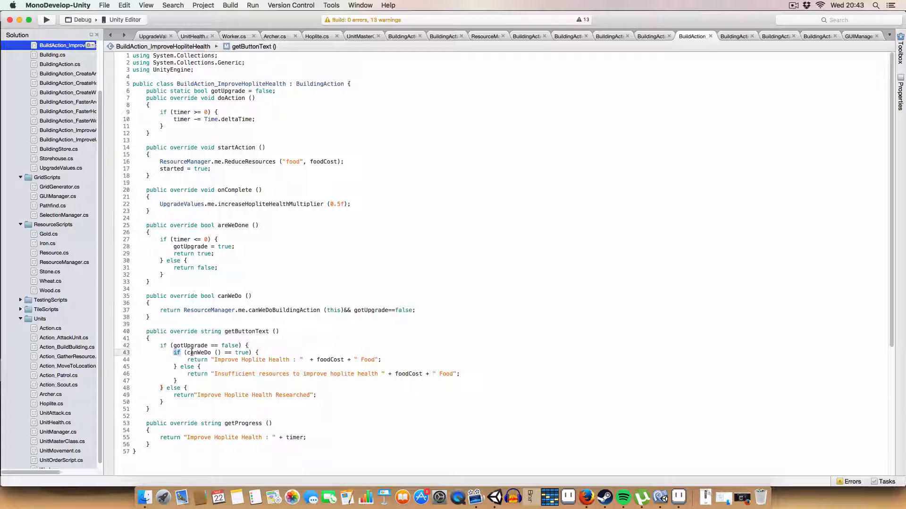
pyautogui.moveTo(186, 359); pyautogui.dragTo(299, 360)
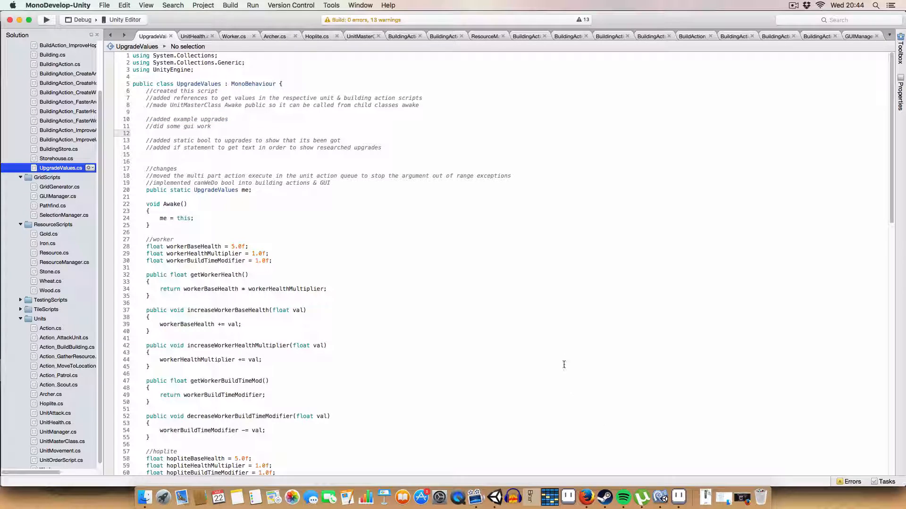
# Step: Inspect the Main Camera's GUI Manager Button GUI Style with its normal, hover and pressed backgrounds
pyautogui.click(493, 496)
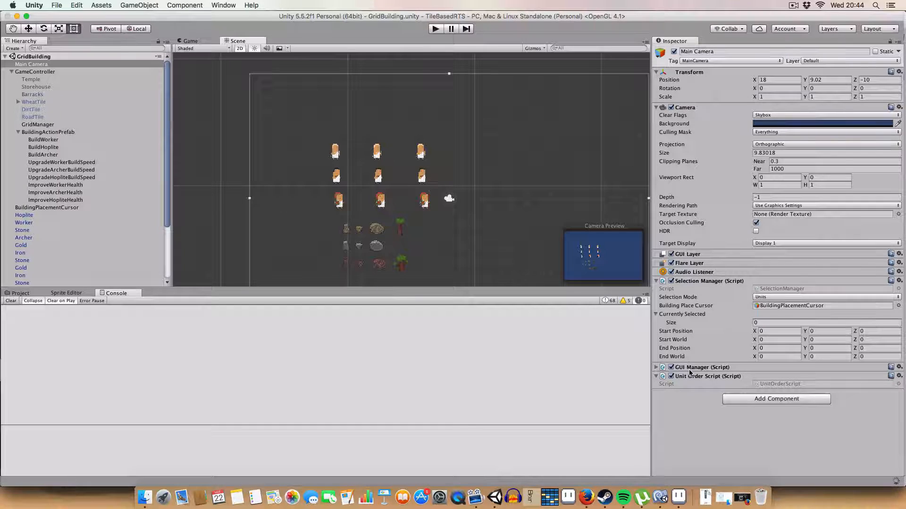
pyautogui.click(655, 367)
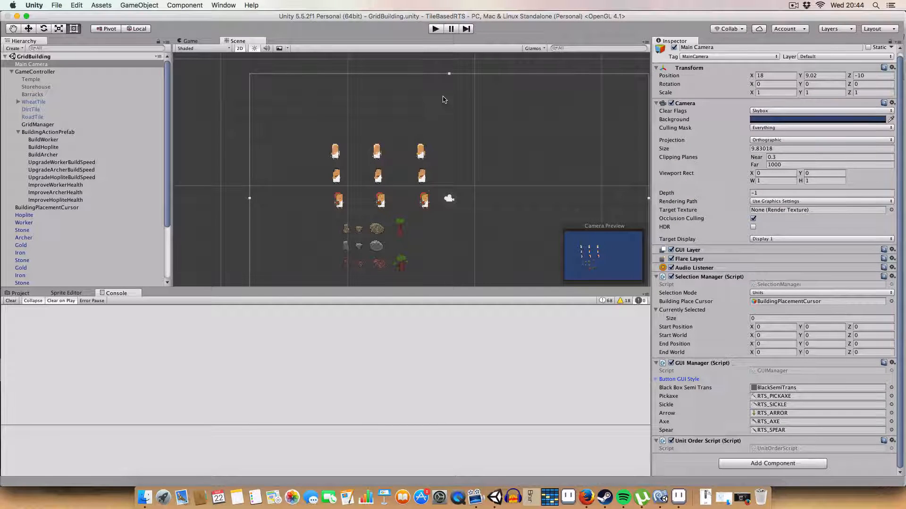
pyautogui.click(657, 379)
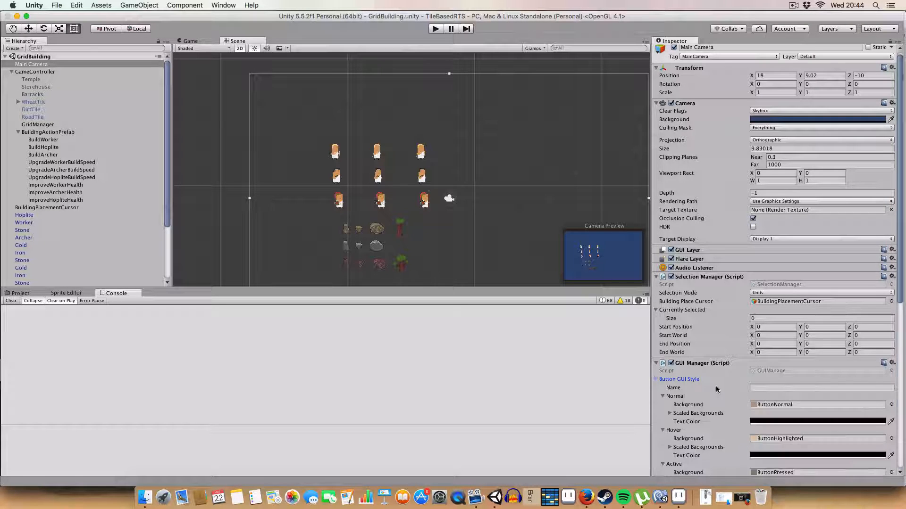
pyautogui.scroll(-3)
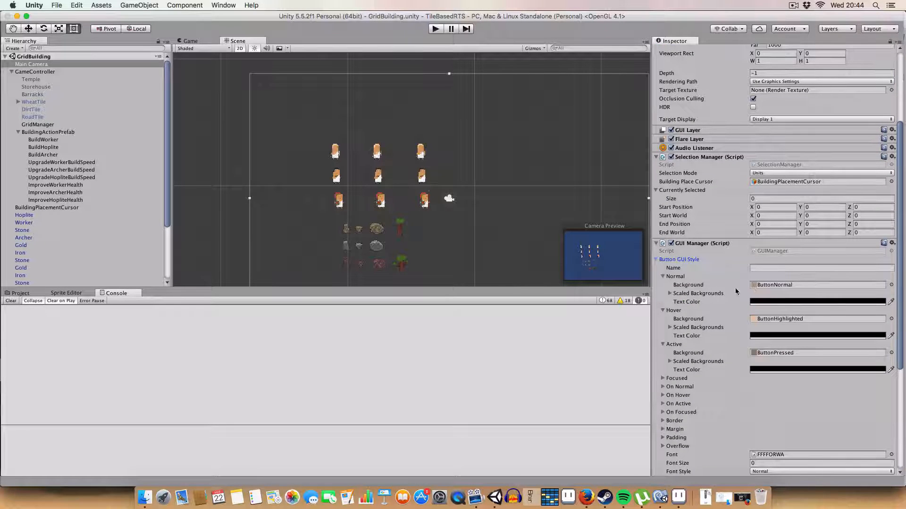
pyautogui.scroll(-3)
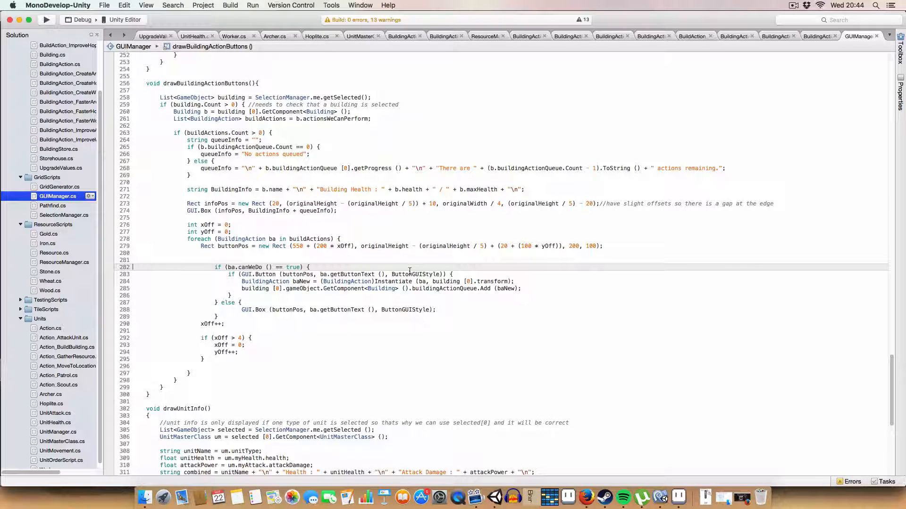
# Step: Highlight ButtonGUIStyle and the canWeDo condition in drawBuildingActionButtons
pyautogui.doubleClick(414, 274)
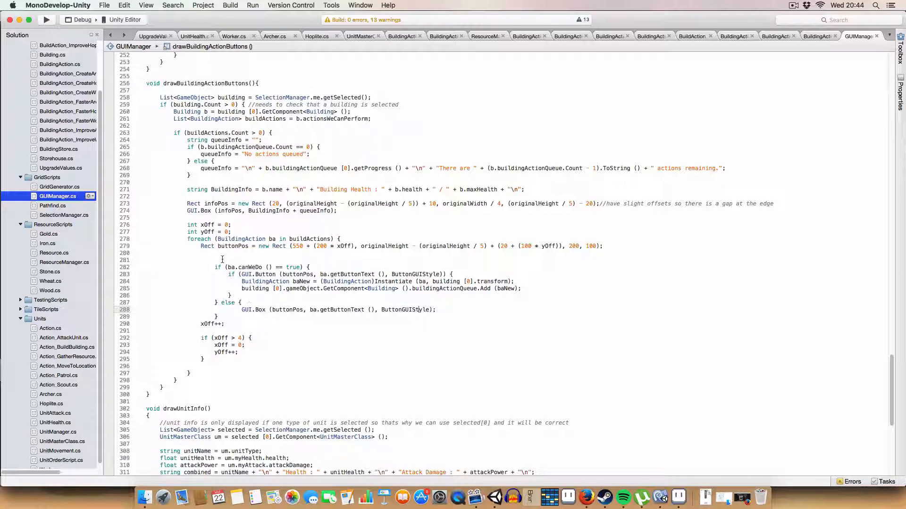
pyautogui.doubleClick(245, 267)
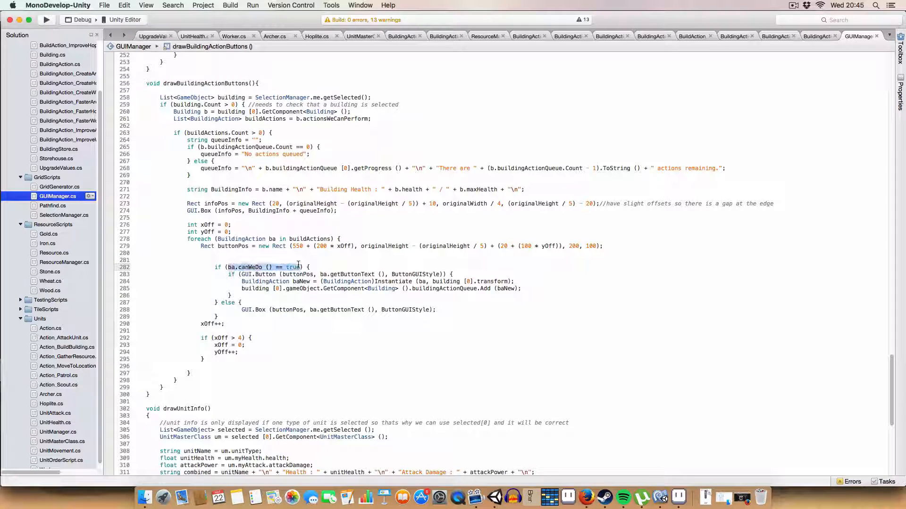
pyautogui.moveTo(294, 267)
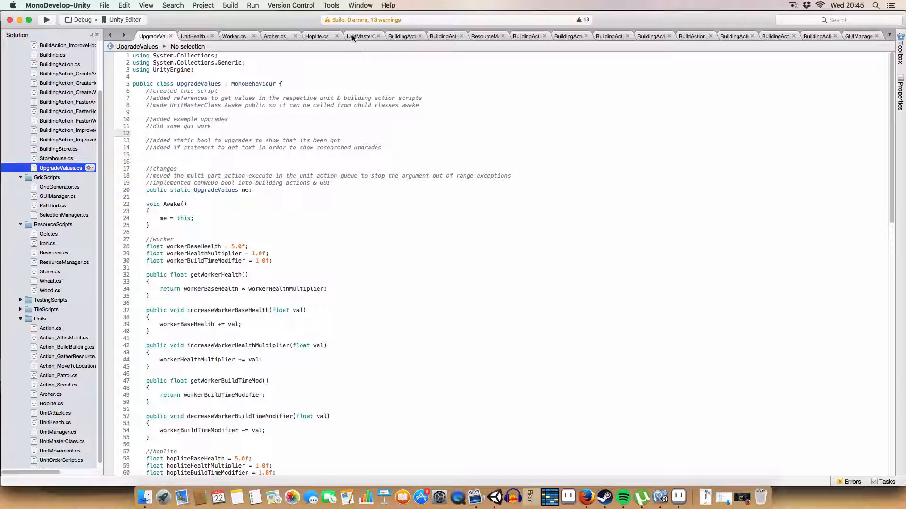
# Step: Review queueMonitor and canWePerformAction in UnitMasterClass.cs
pyautogui.click(362, 35)
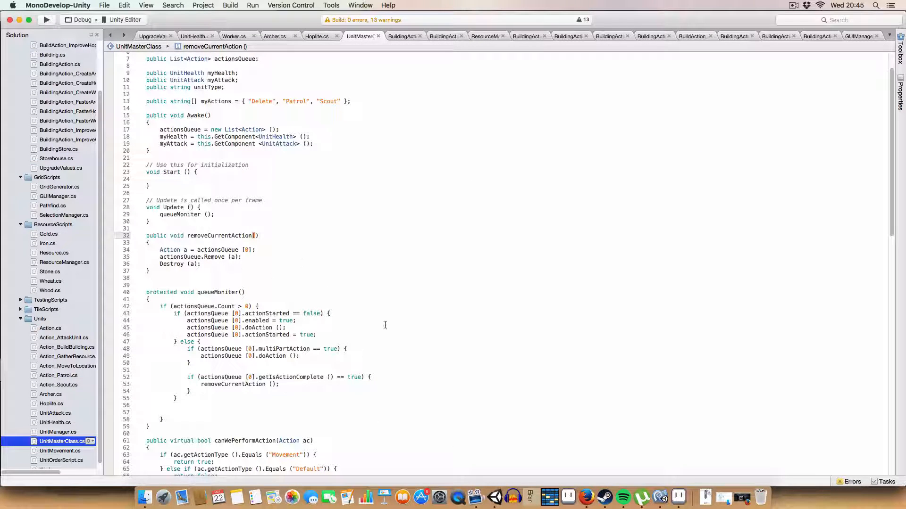
pyautogui.scroll(-3)
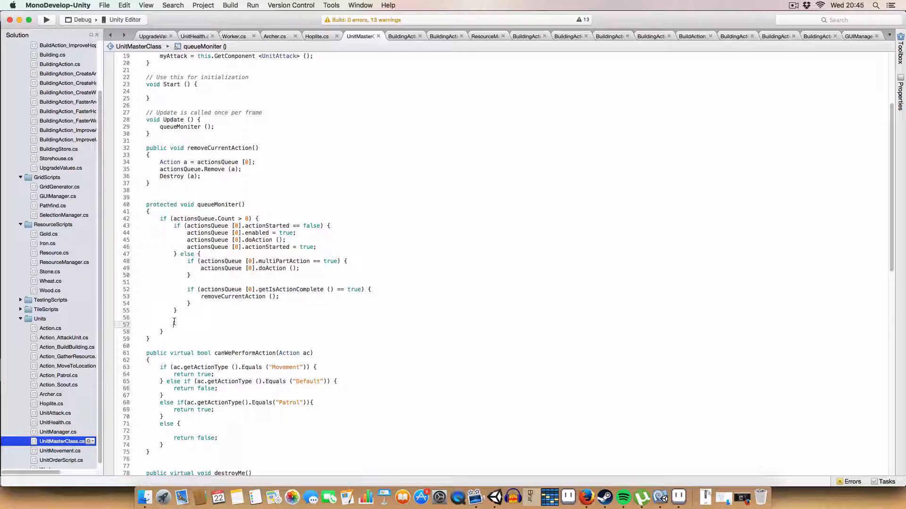
pyautogui.click(182, 323)
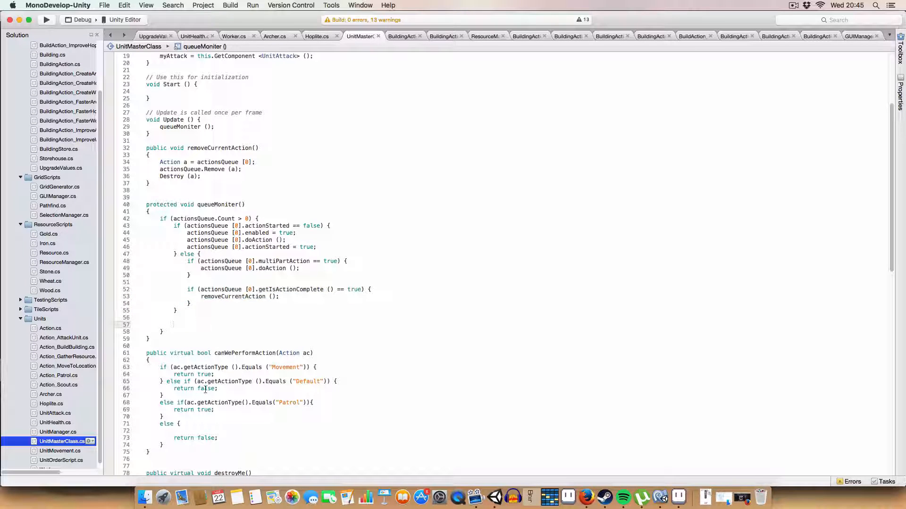
pyautogui.moveTo(239, 284)
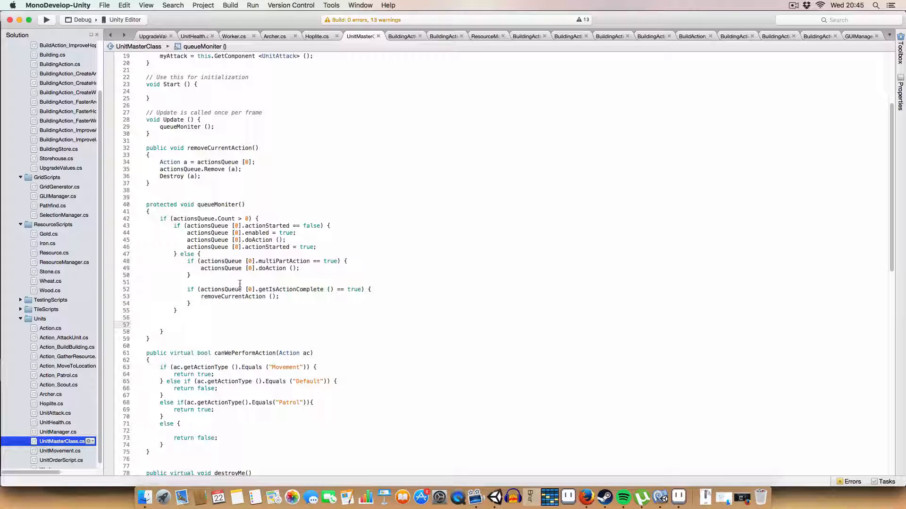
pyautogui.click(174, 324)
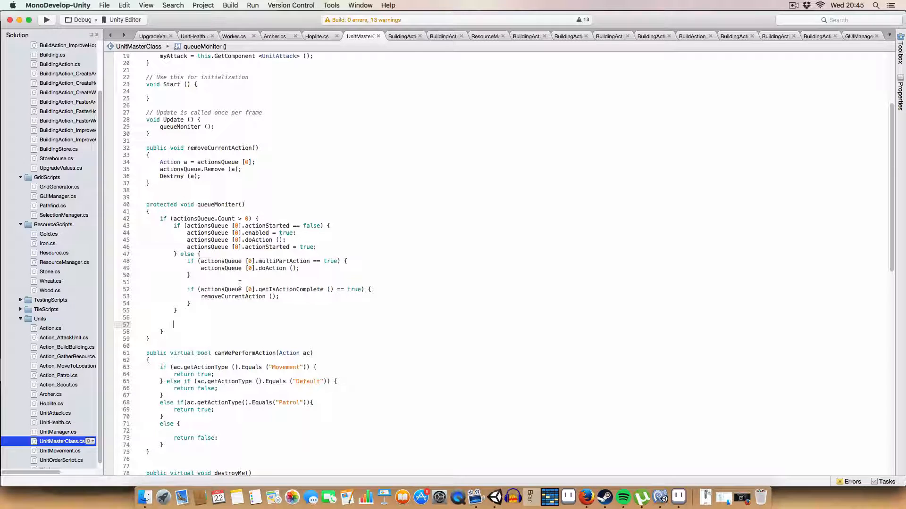
pyautogui.moveTo(187, 261); pyautogui.dragTo(190, 275)
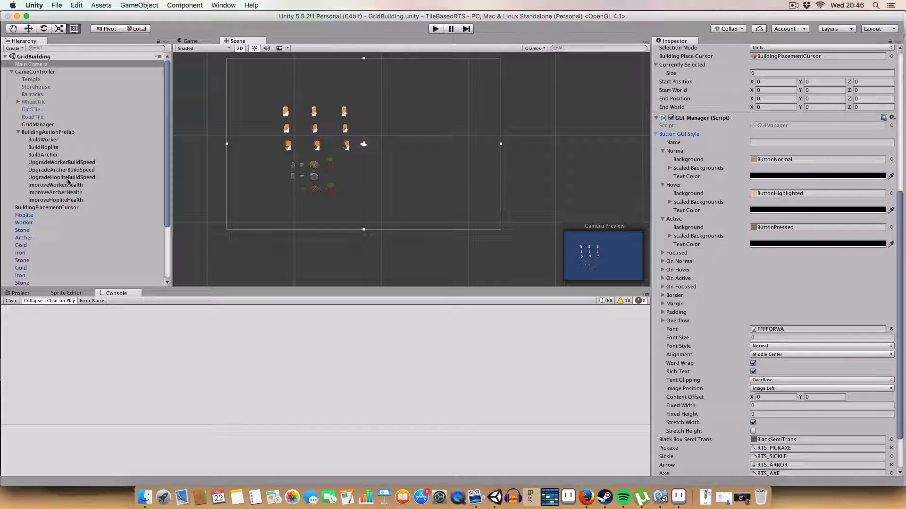
# Step: Check UpgradeWorkerBuildSpeed's 500 food cost and start the game in Play mode
pyautogui.click(62, 161)
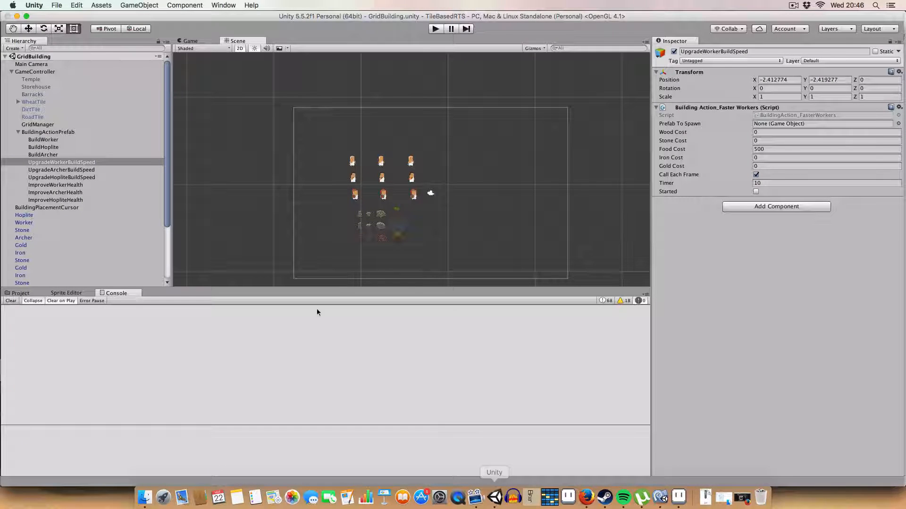
pyautogui.click(20, 292)
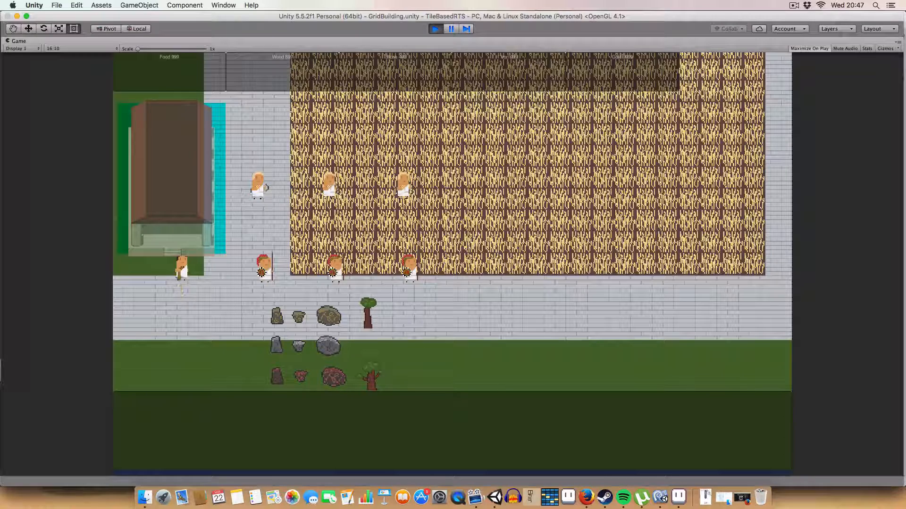
# Step: Select the temple and queue creation of a new worker
pyautogui.click(167, 168)
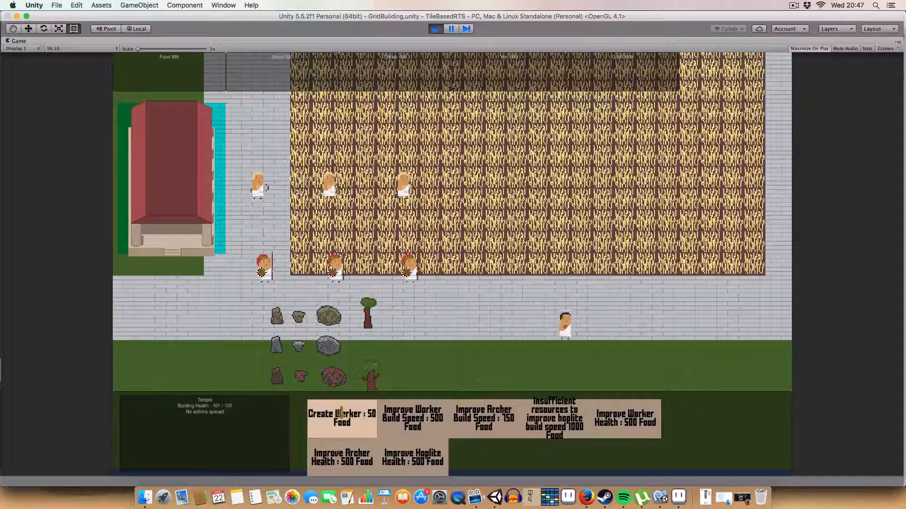
pyautogui.click(342, 418)
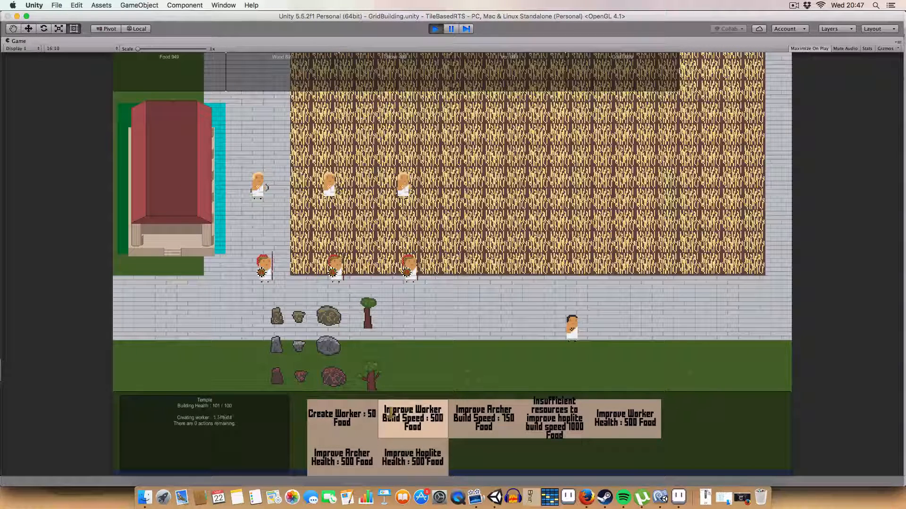
pyautogui.click(411, 416)
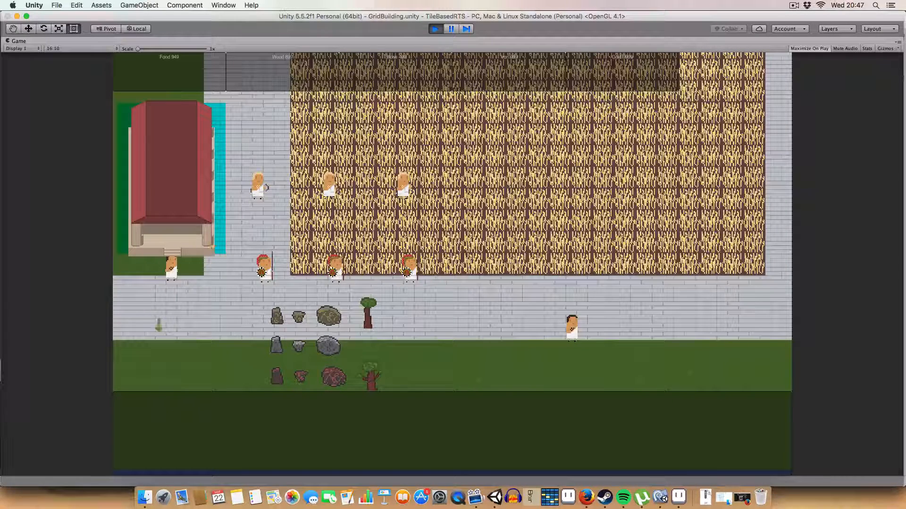
pyautogui.click(171, 272)
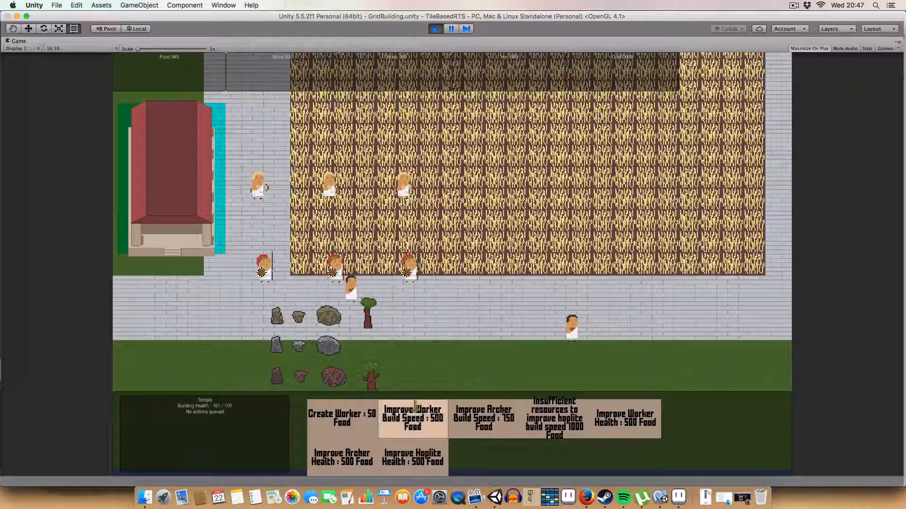
# Step: Research Improve Worker Build Speed until it reads Researched, then view the scene
pyautogui.click(412, 419)
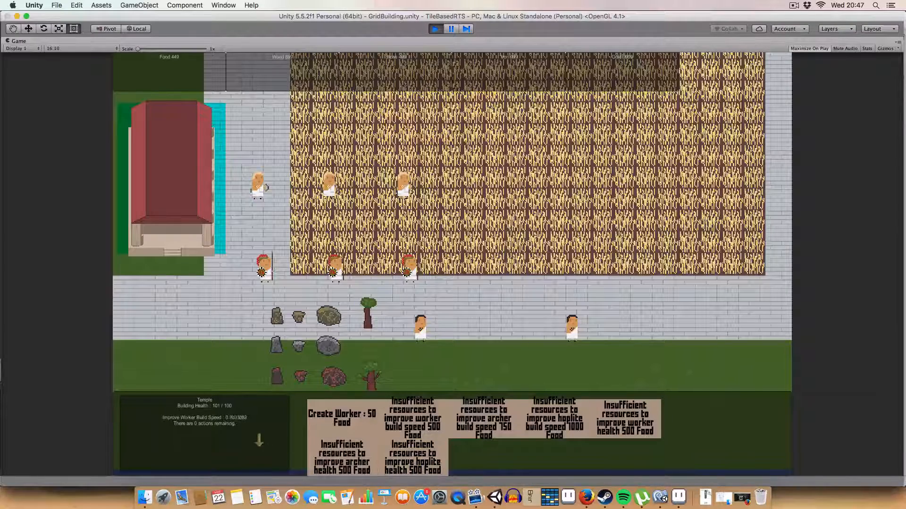
pyautogui.click(412, 418)
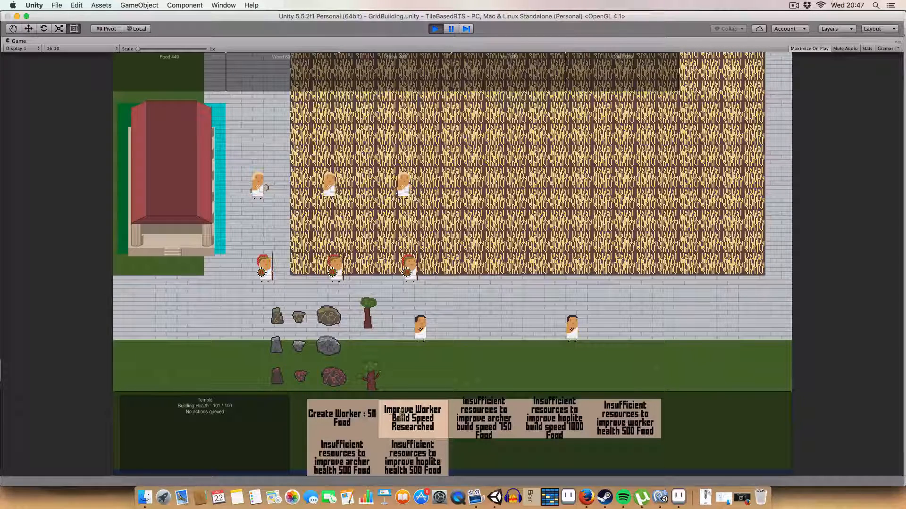
pyautogui.click(341, 418)
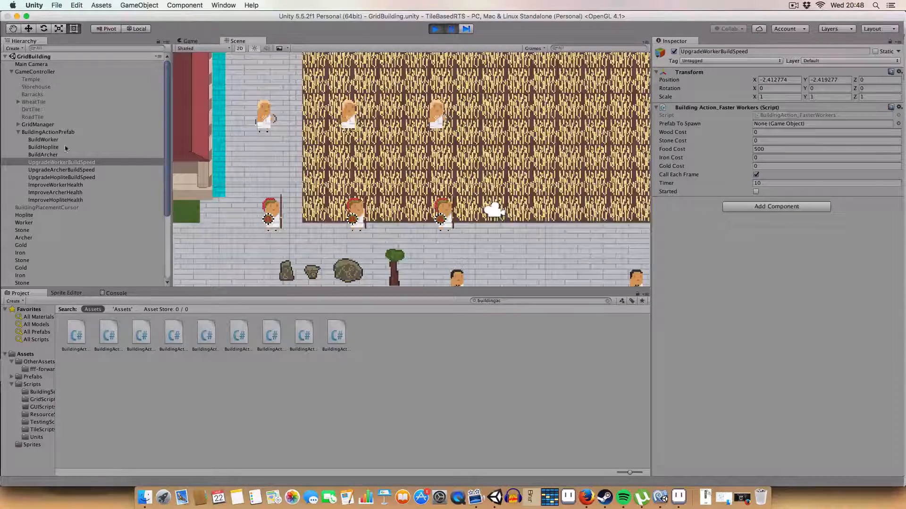
# Step: Set the GameController's Resource Manager Food to 99999 and select a worker to see its actions
pyautogui.click(32, 64)
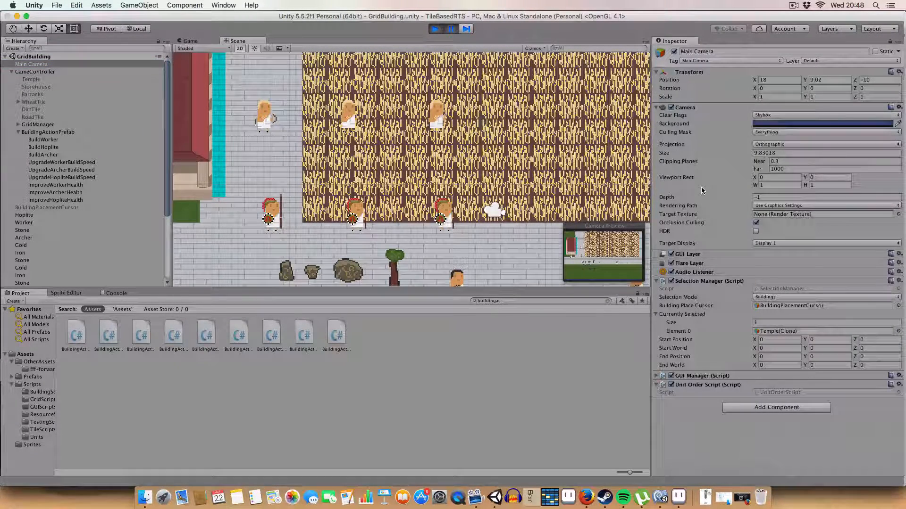
pyautogui.click(35, 71)
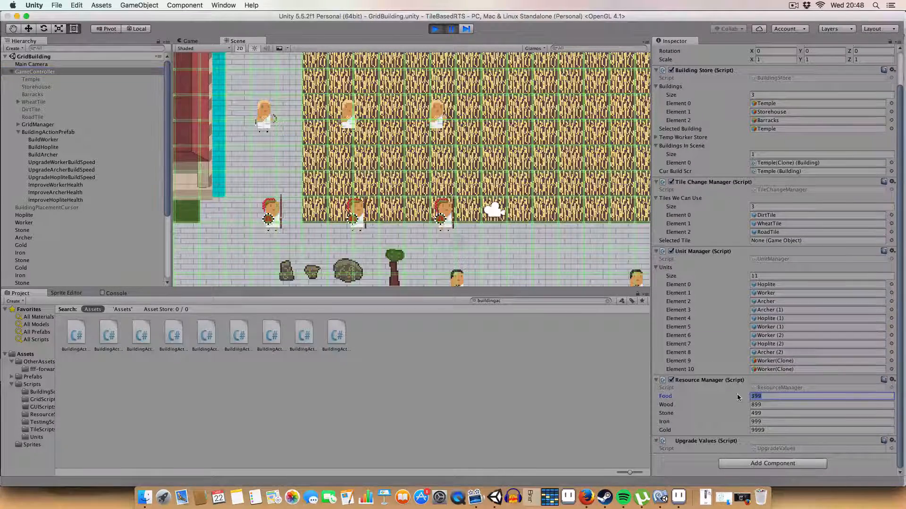
pyautogui.write('99999')
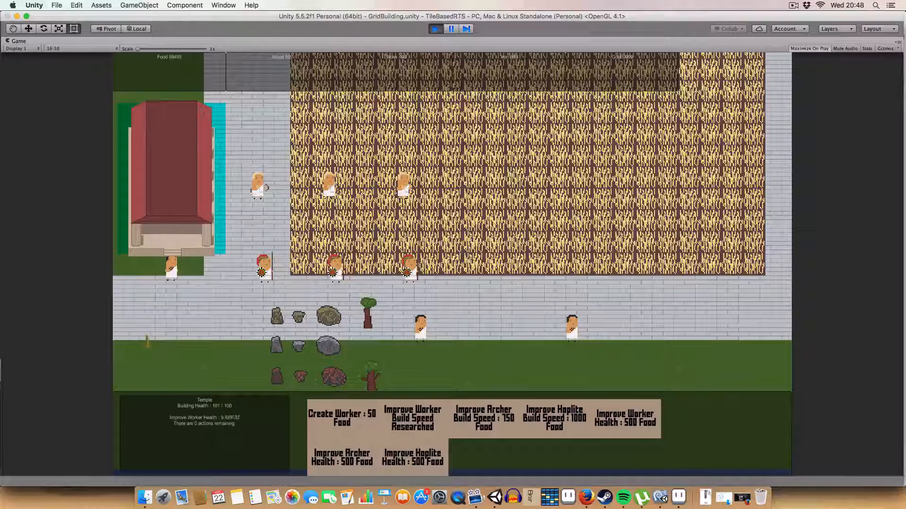
pyautogui.click(572, 324)
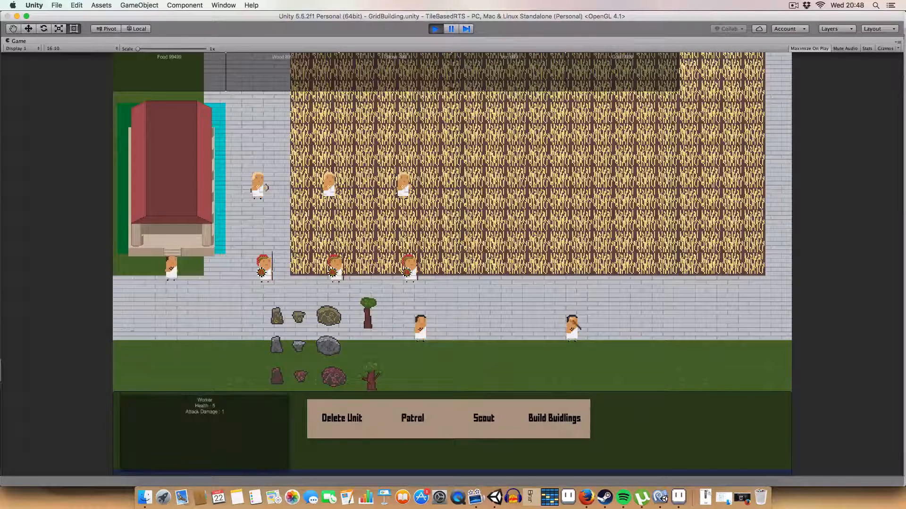